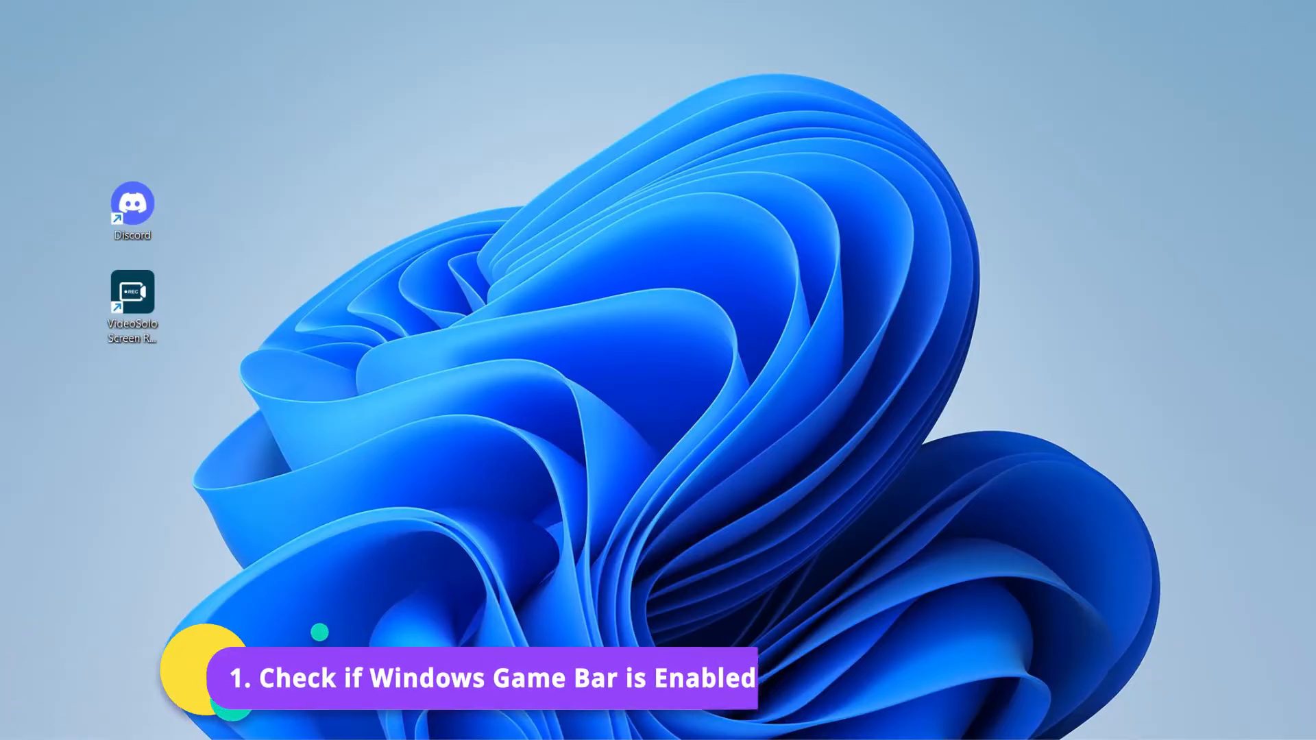
Enable opening Xbox Game Bar with a controller button via the gamebar settings search.
key(Win)
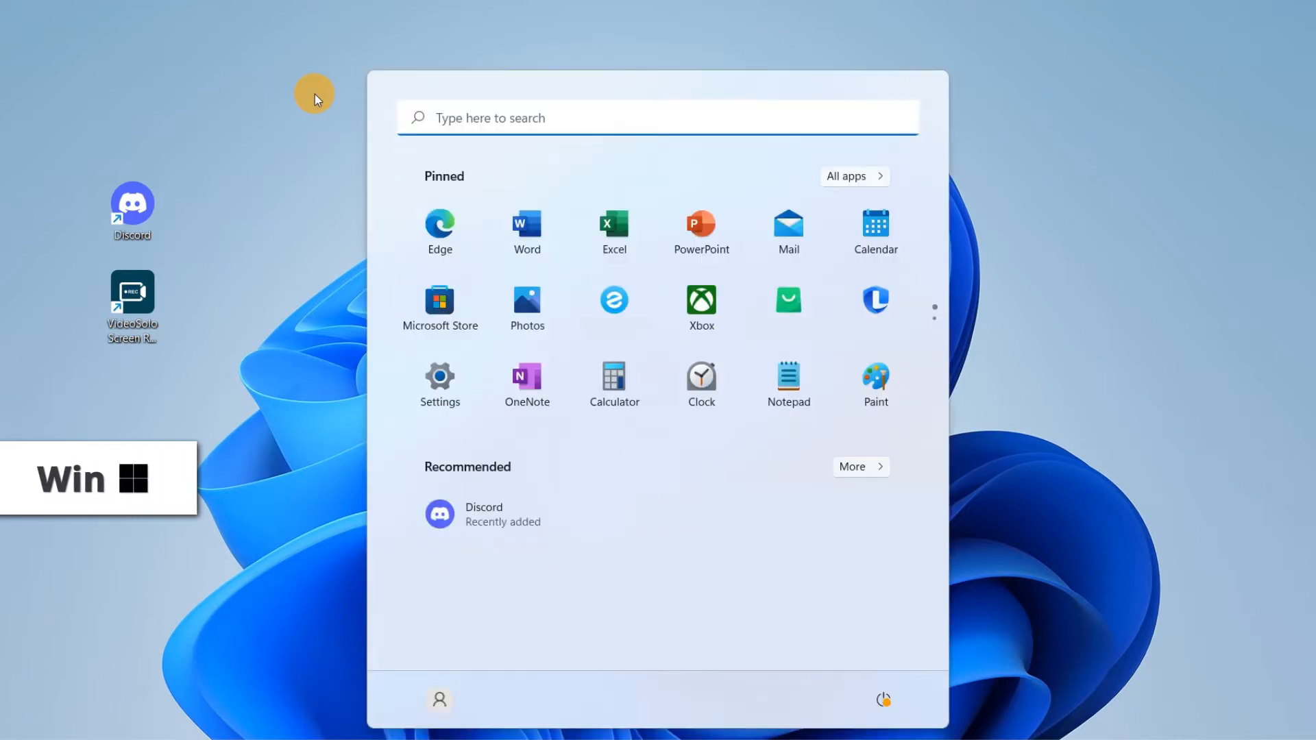
text(gamebar)
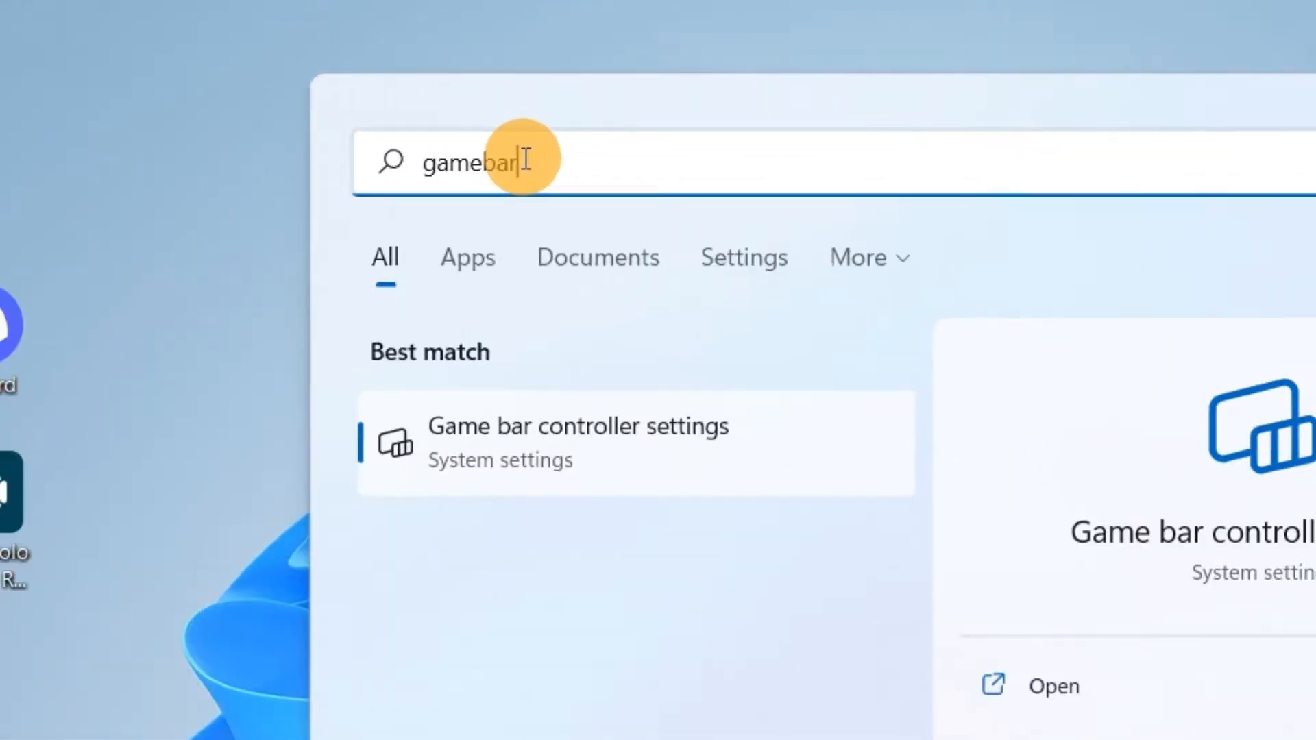
click(577, 442)
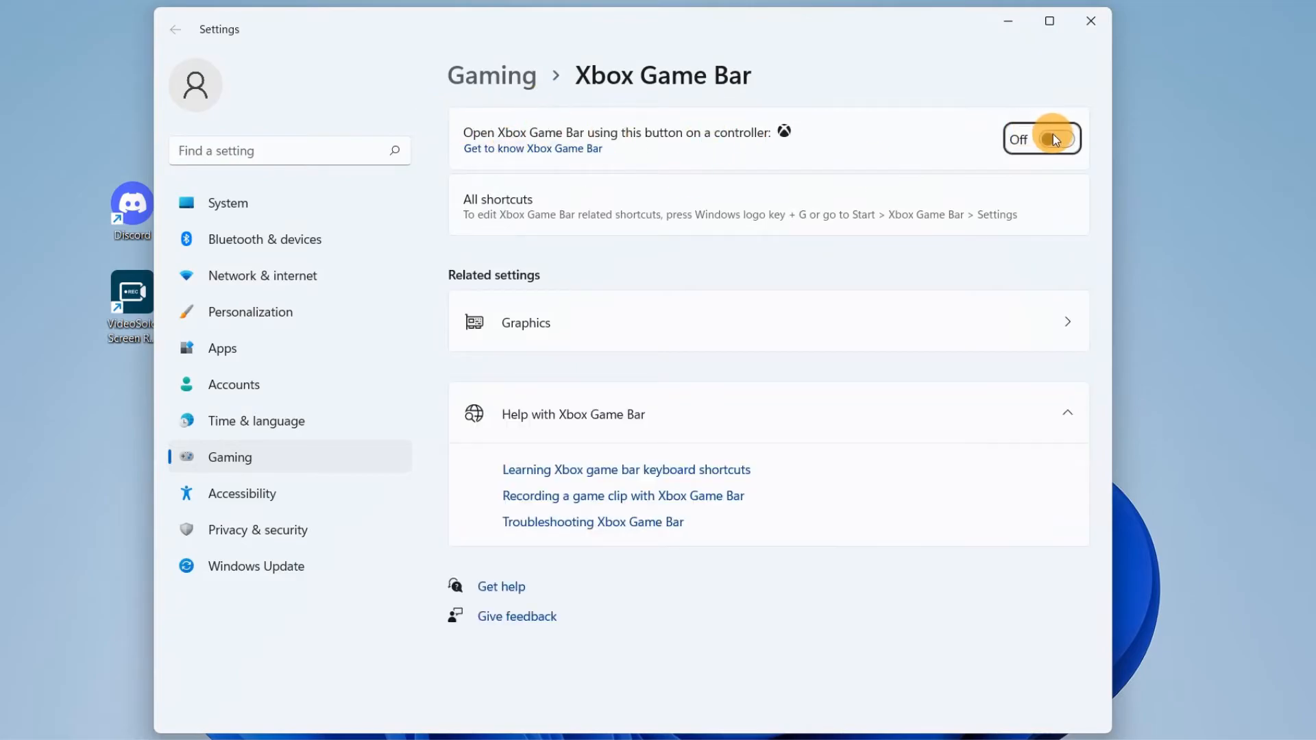
click(1042, 138)
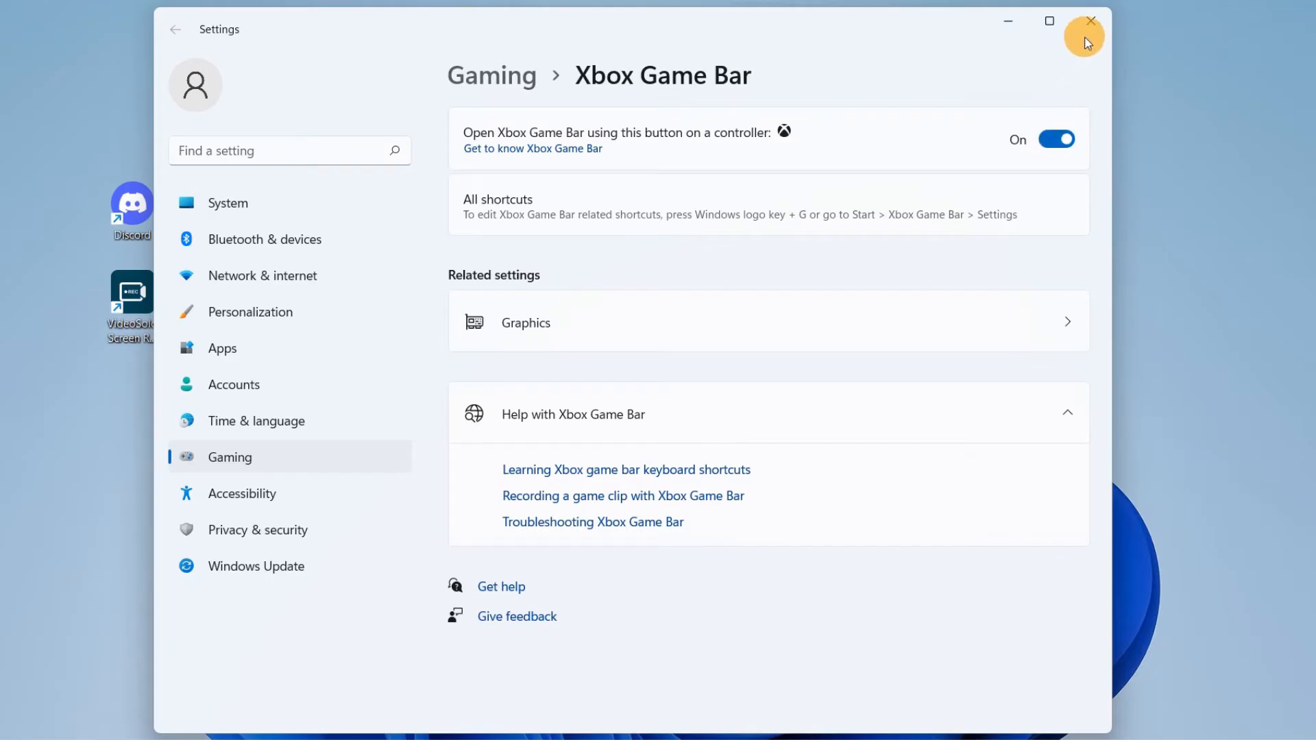
click(1090, 20)
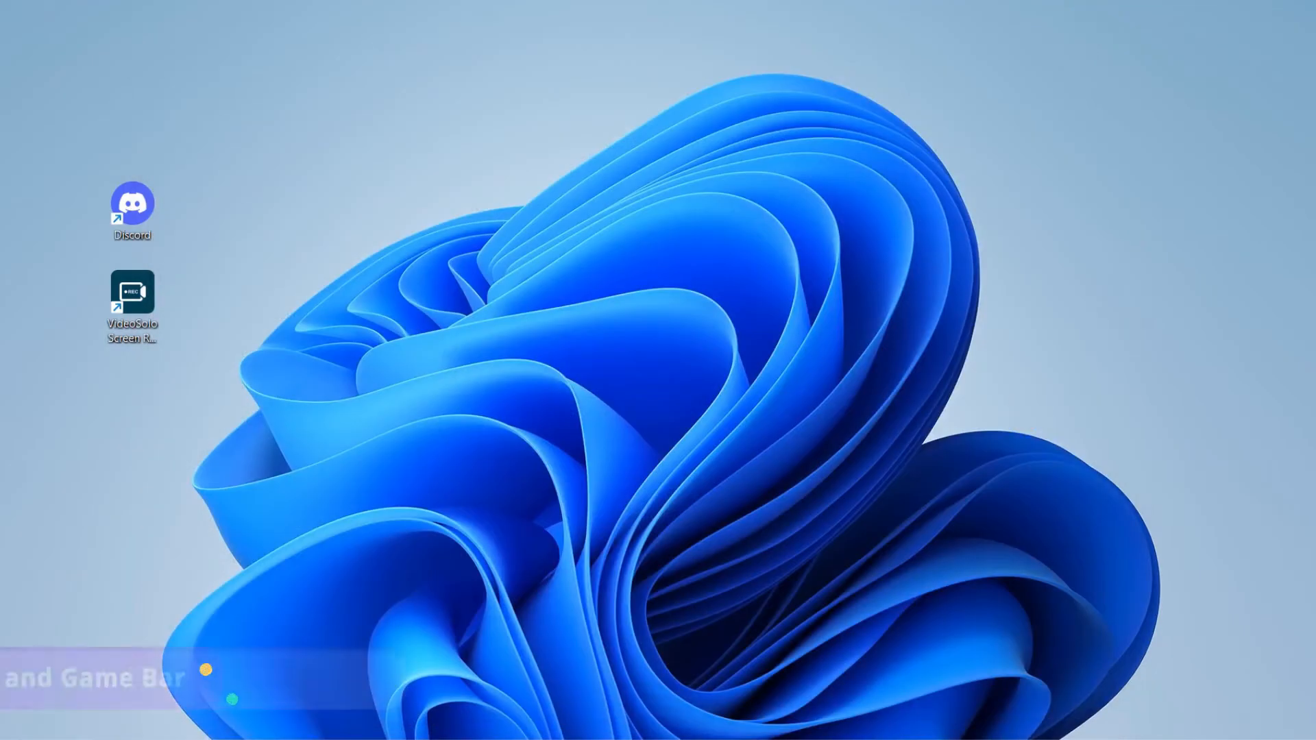
Open the Game Bar overlay with Win+G, then its Settings Capturing page.
key(Win+G)
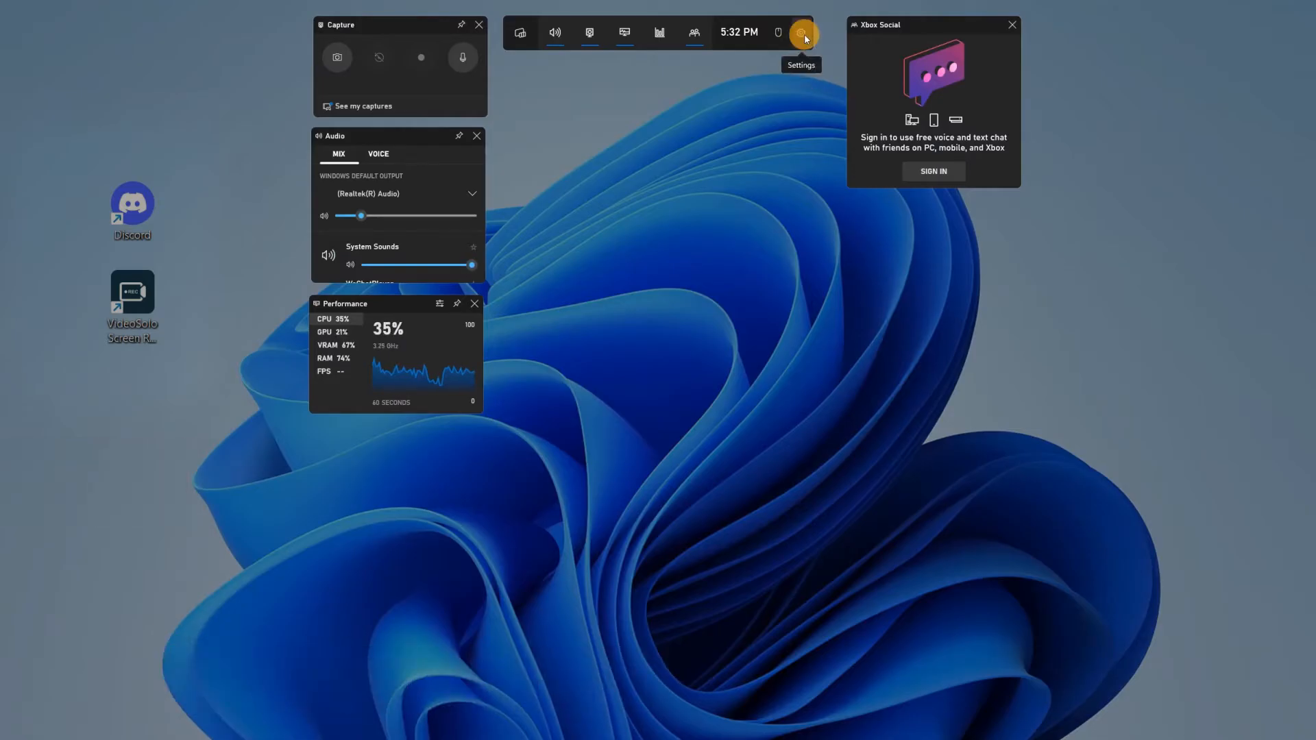
click(801, 32)
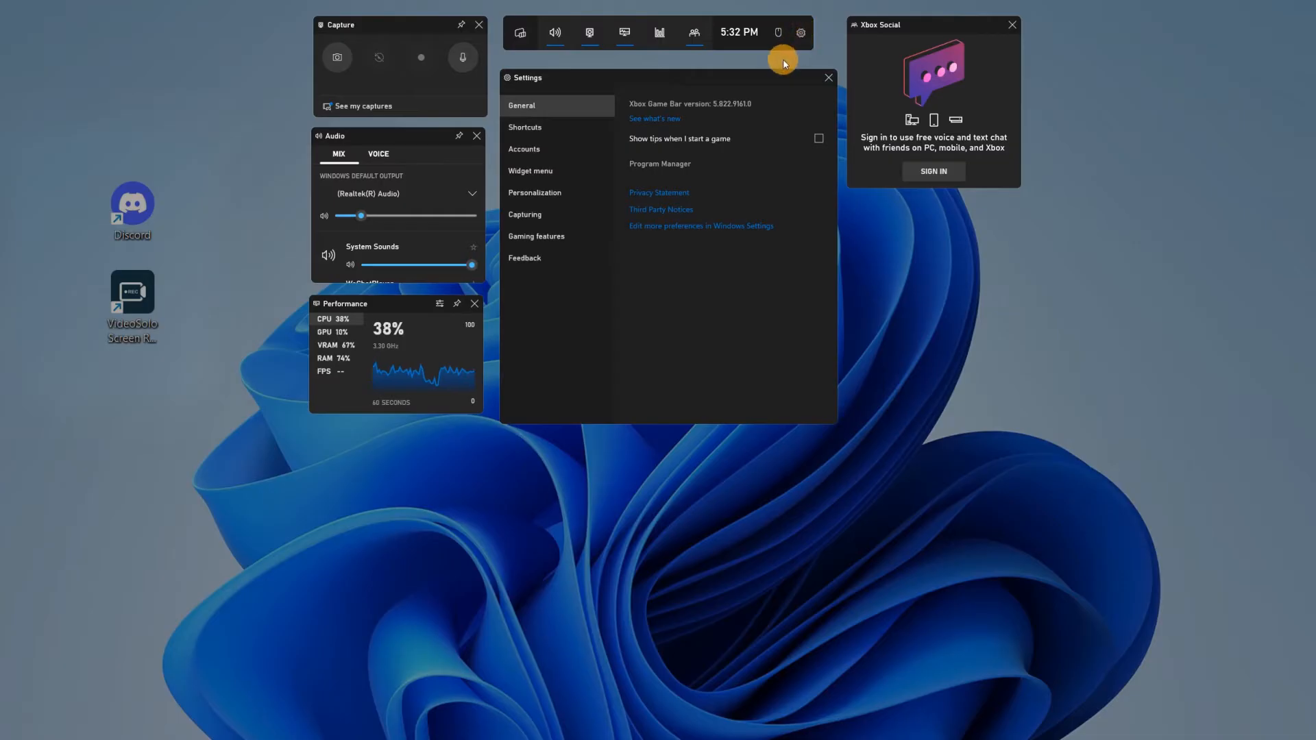
mouse_move(569, 214)
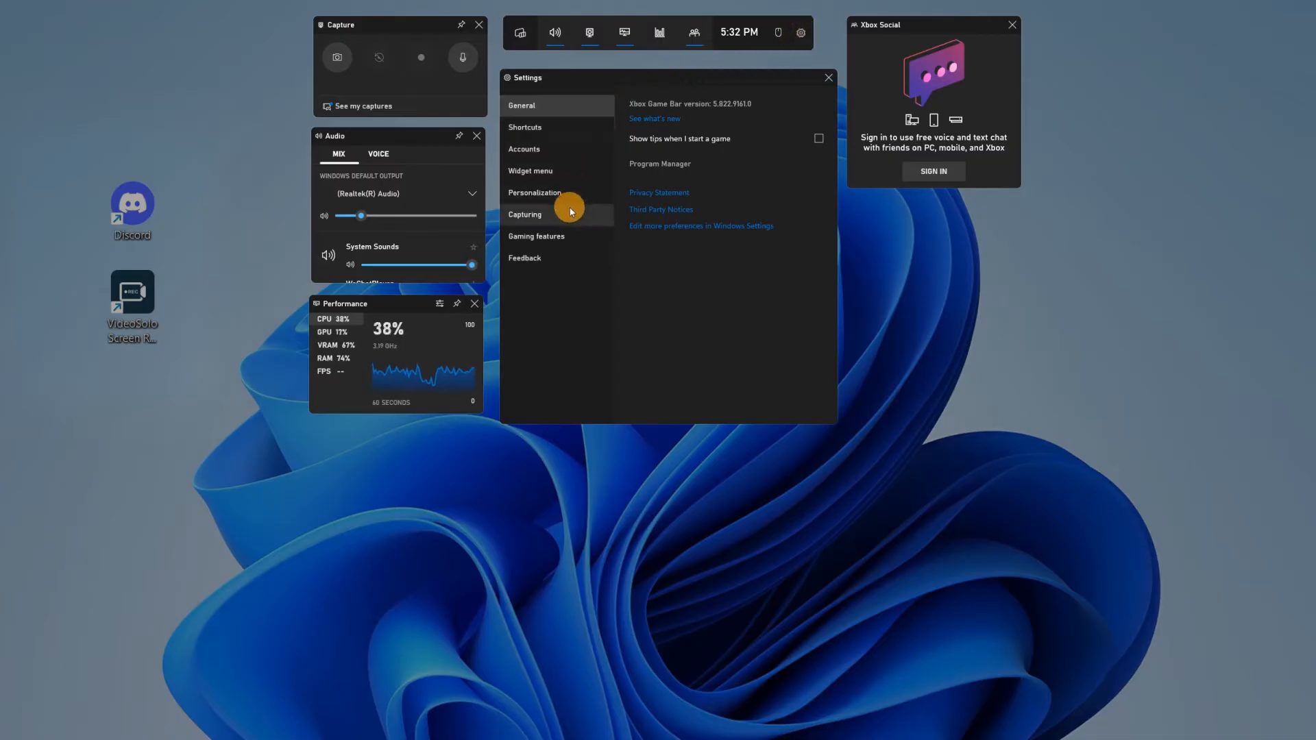
click(524, 214)
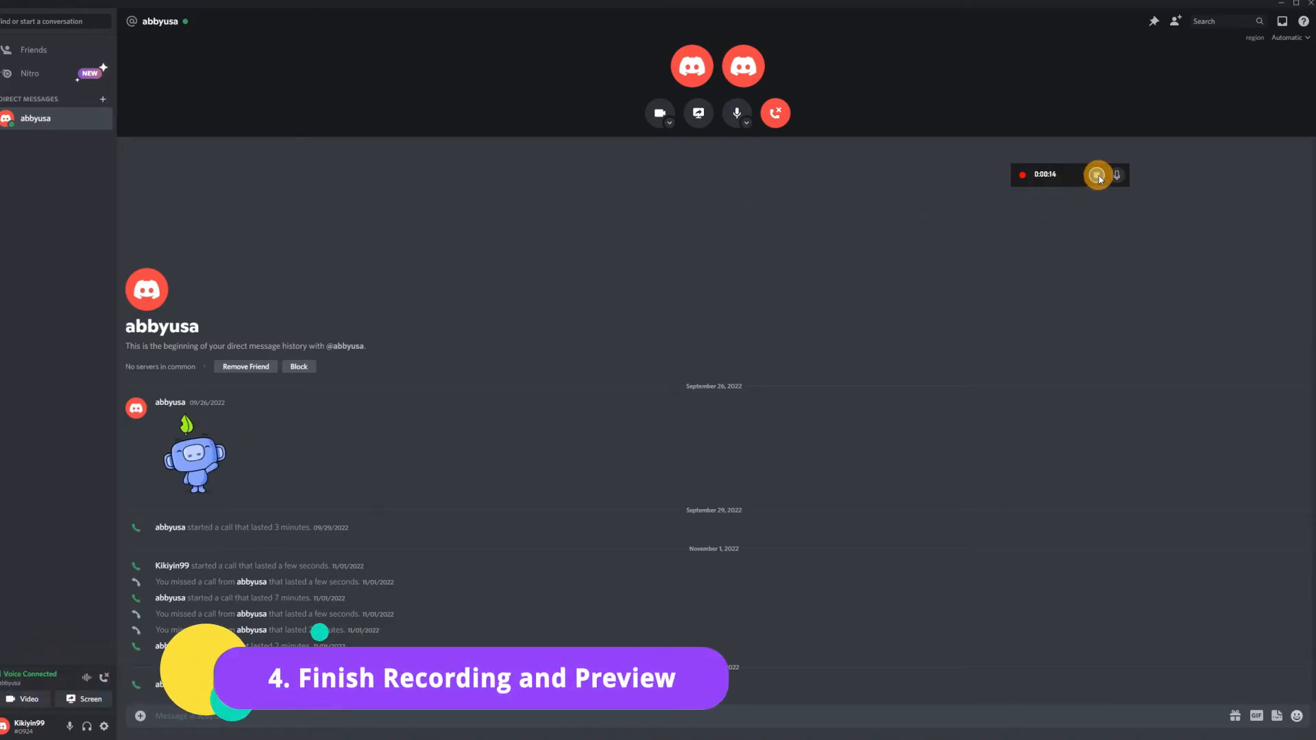
Stop the Game Bar recording of the Discord call from the capture widget.
click(1098, 175)
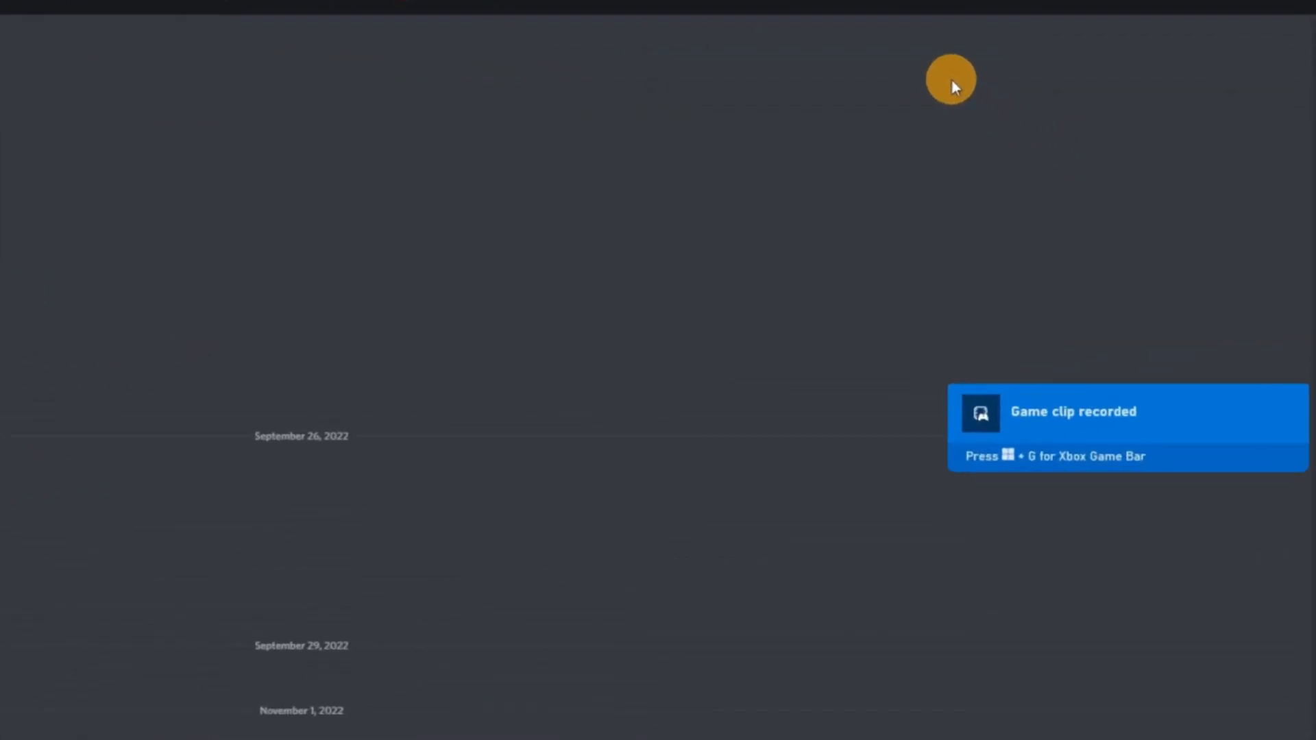
mouse_move(1039, 424)
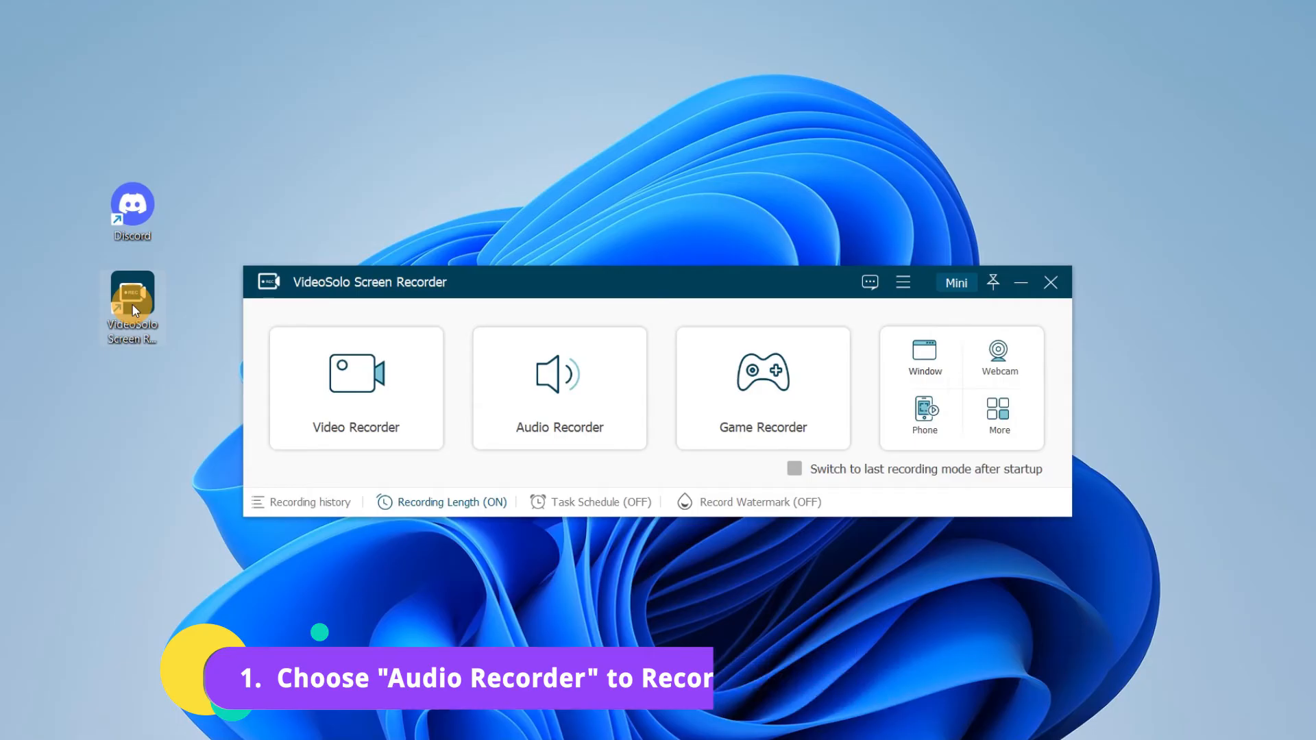
Enter Audio Recorder with system sound and microphone on, and list the recording-limit options.
click(356, 386)
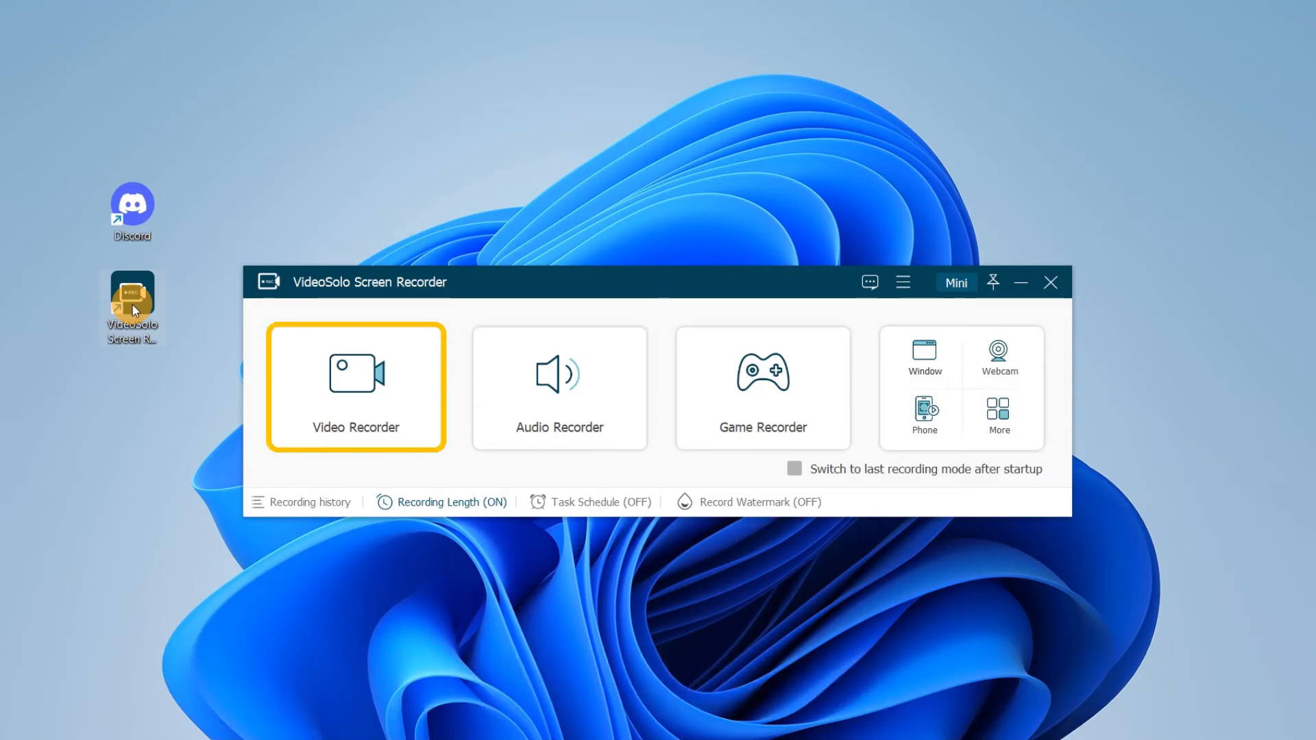
click(762, 387)
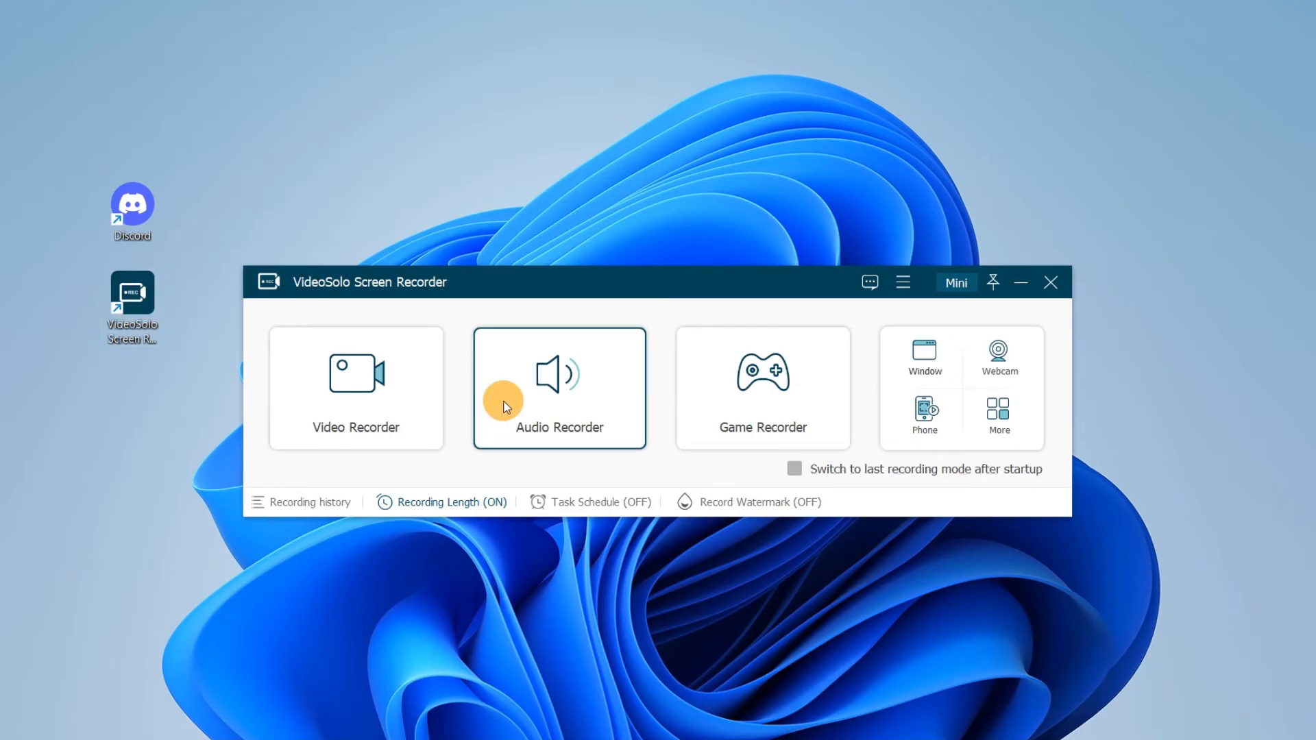
click(559, 388)
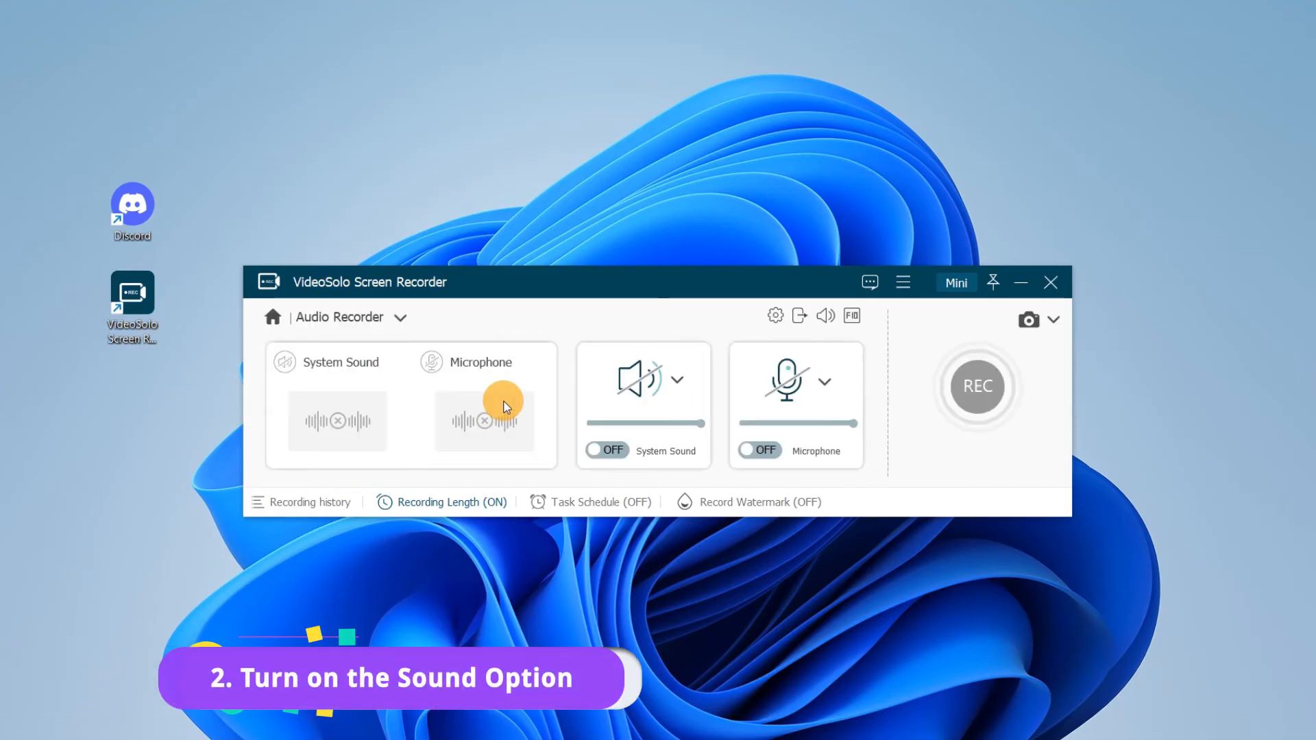
click(607, 451)
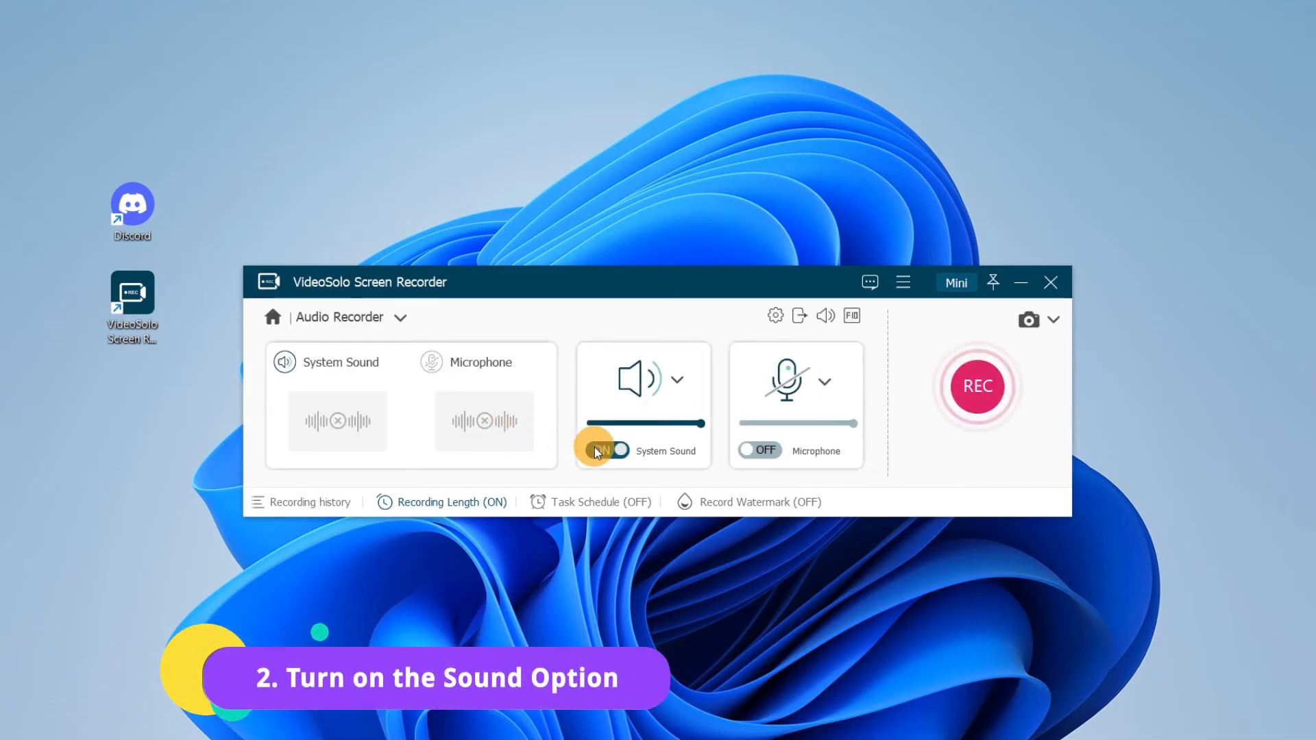
click(608, 449)
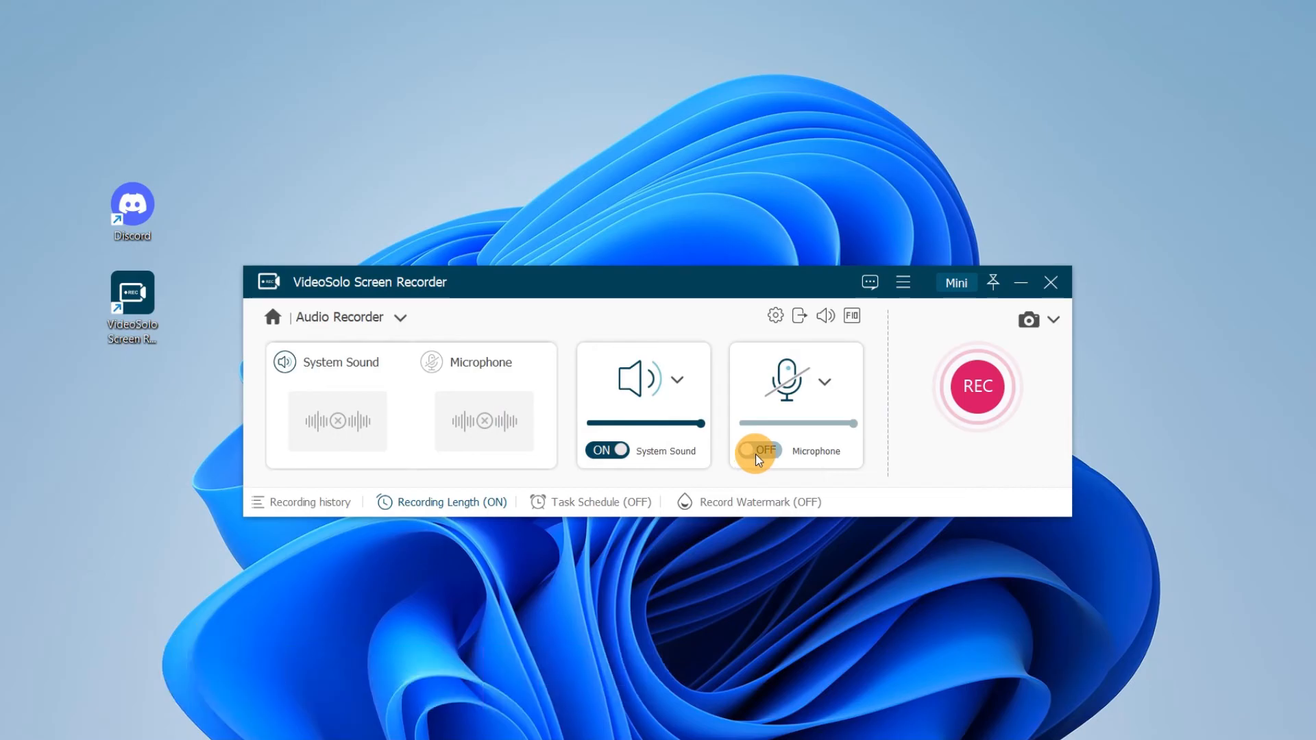
click(759, 451)
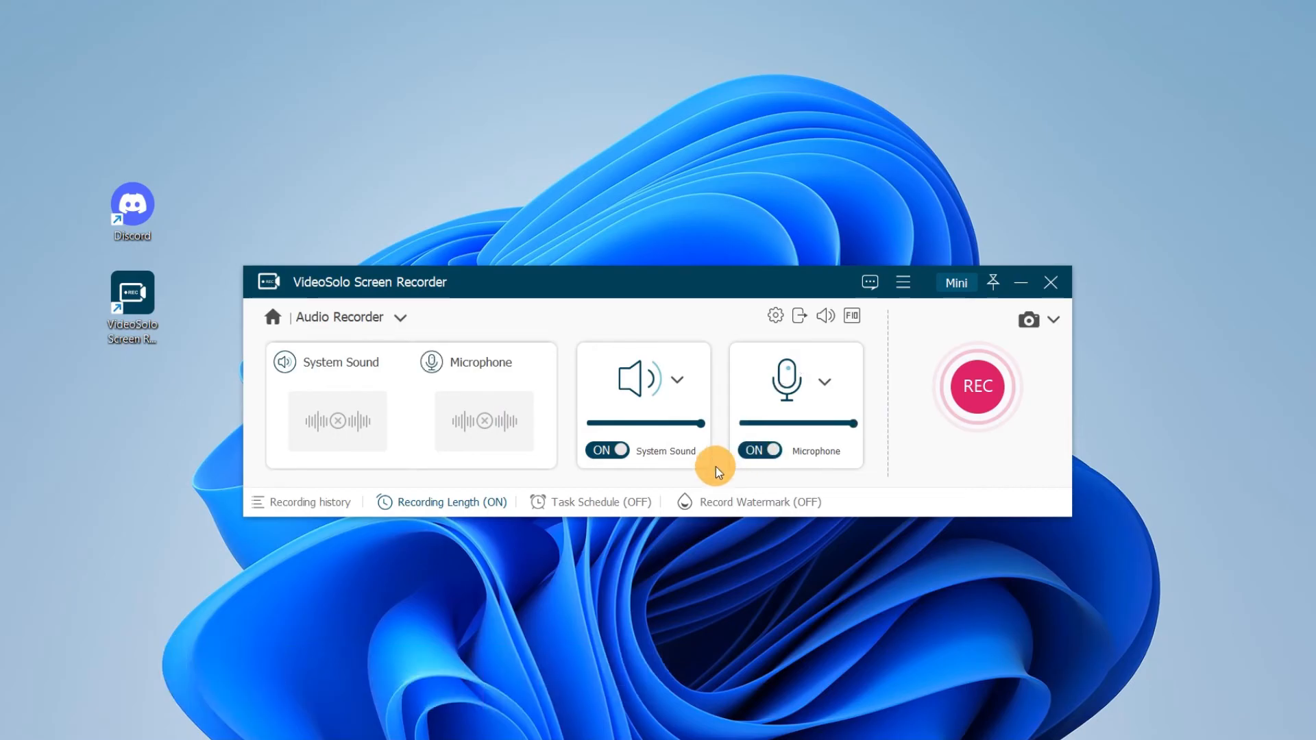
click(448, 502)
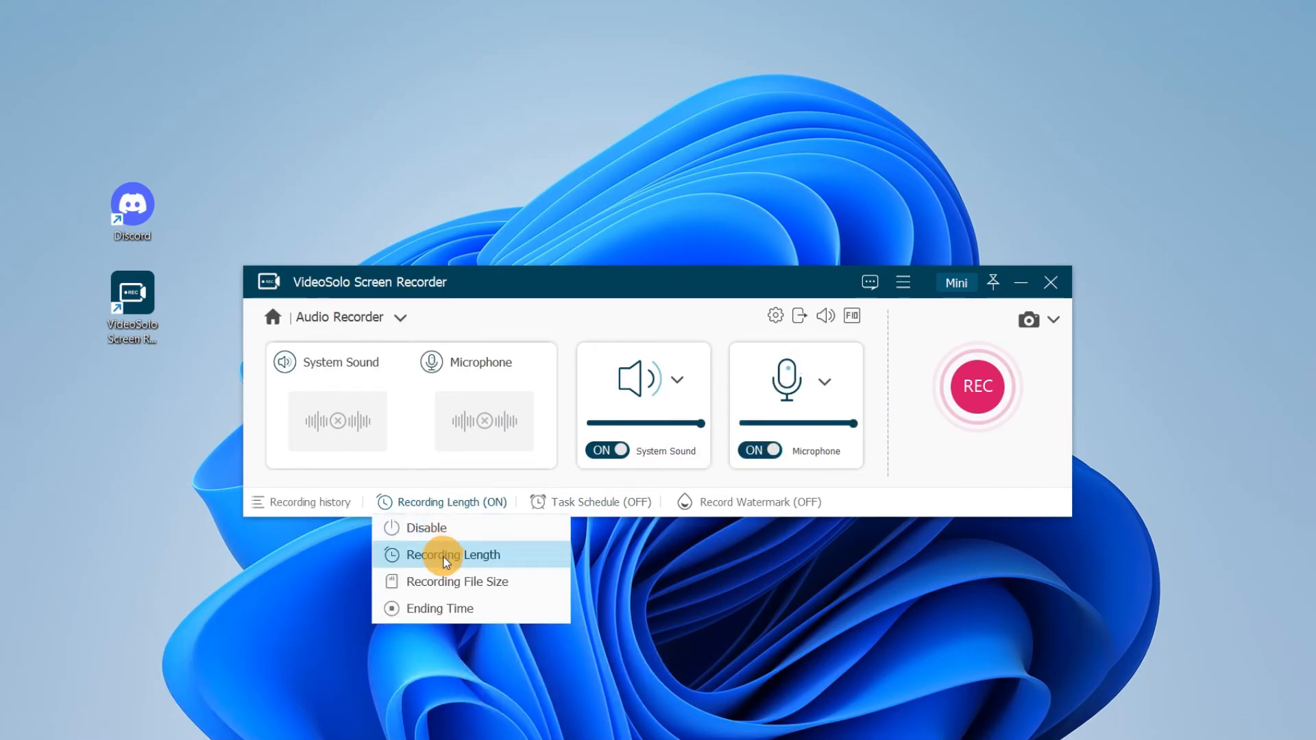
Add a Task Schedule audio recording task with a 00:03:00 record length.
click(452, 555)
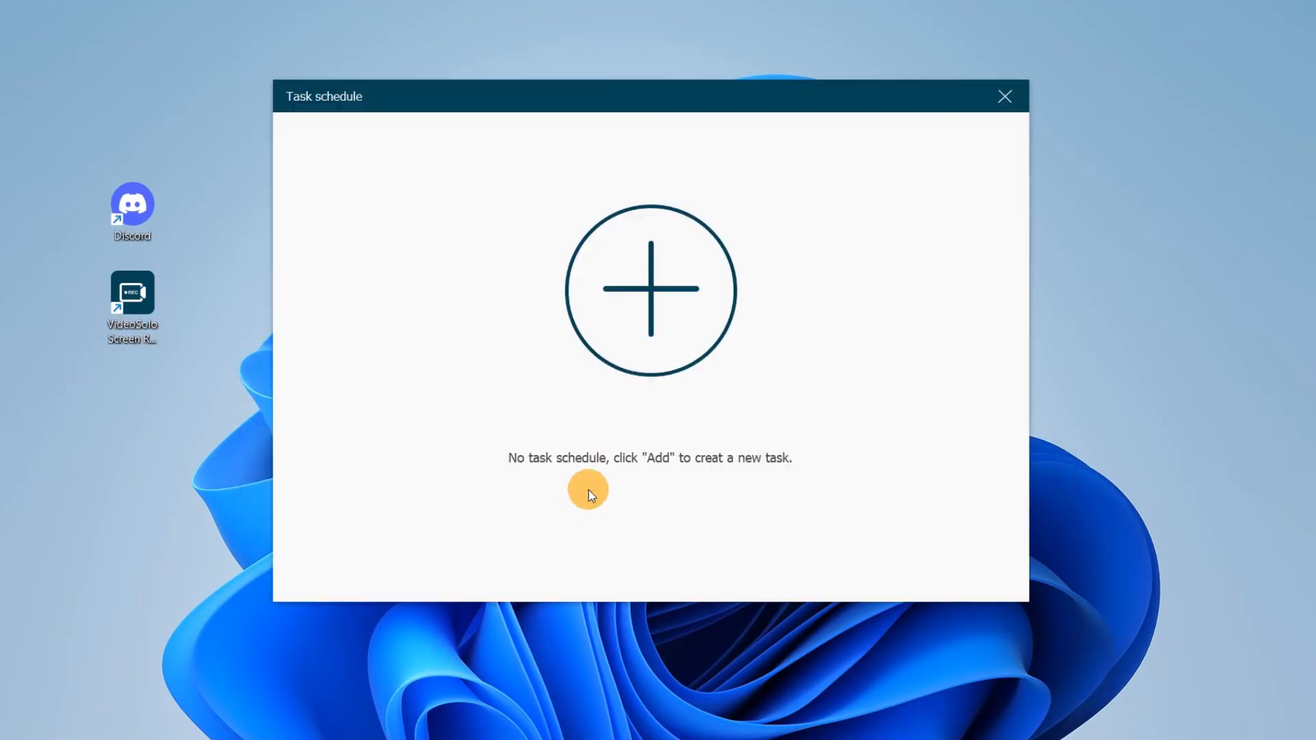
click(650, 289)
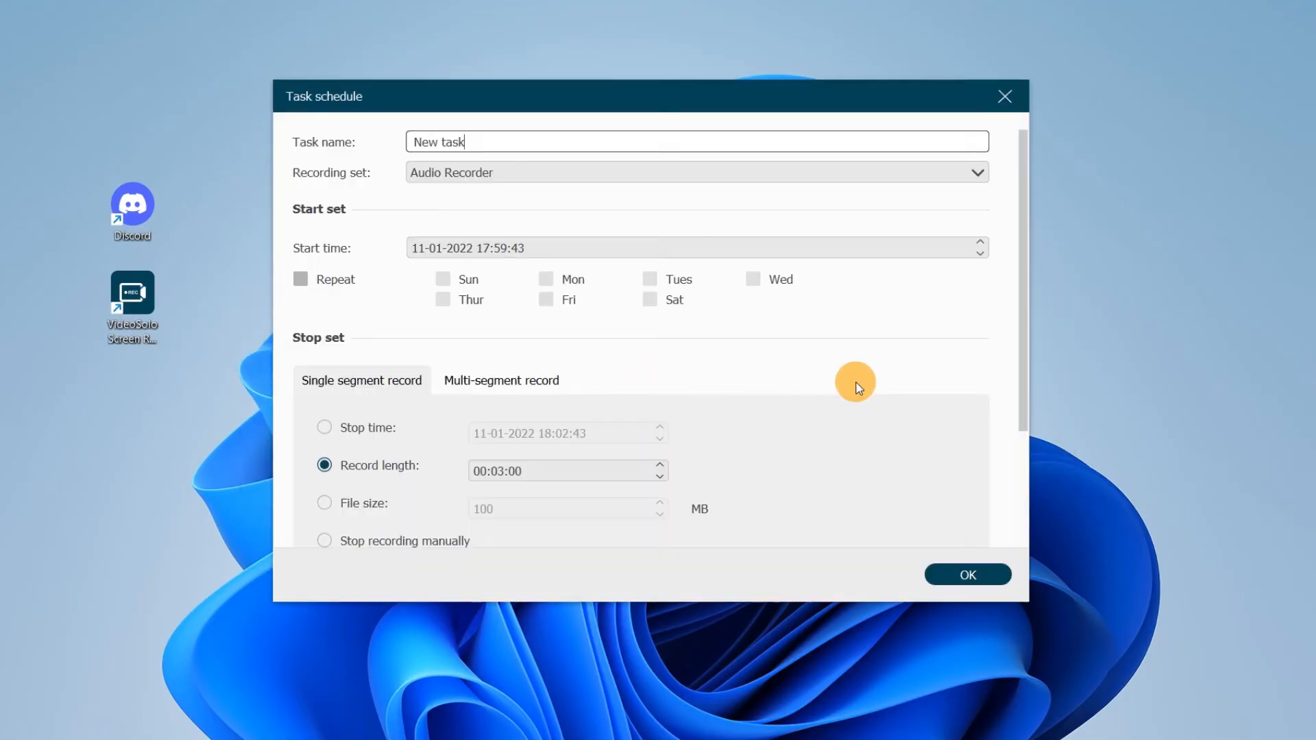
scroll(down, 3)
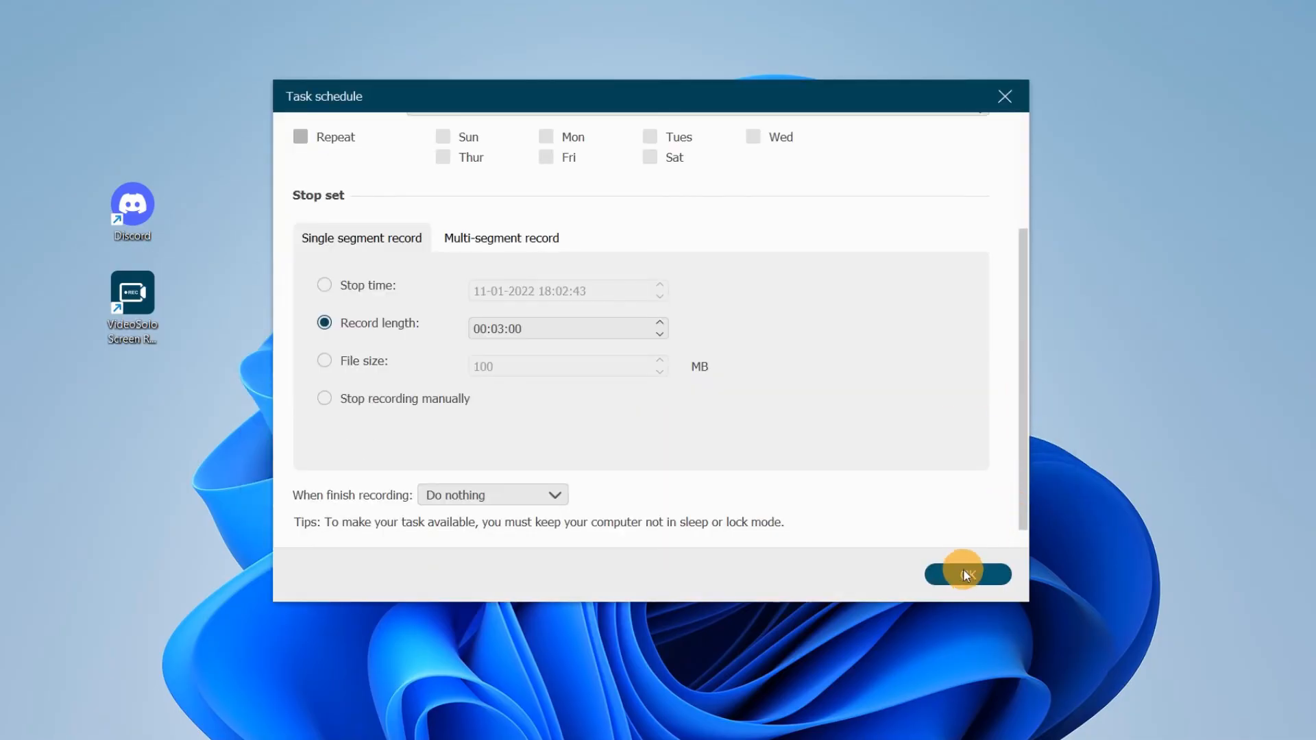
click(968, 576)
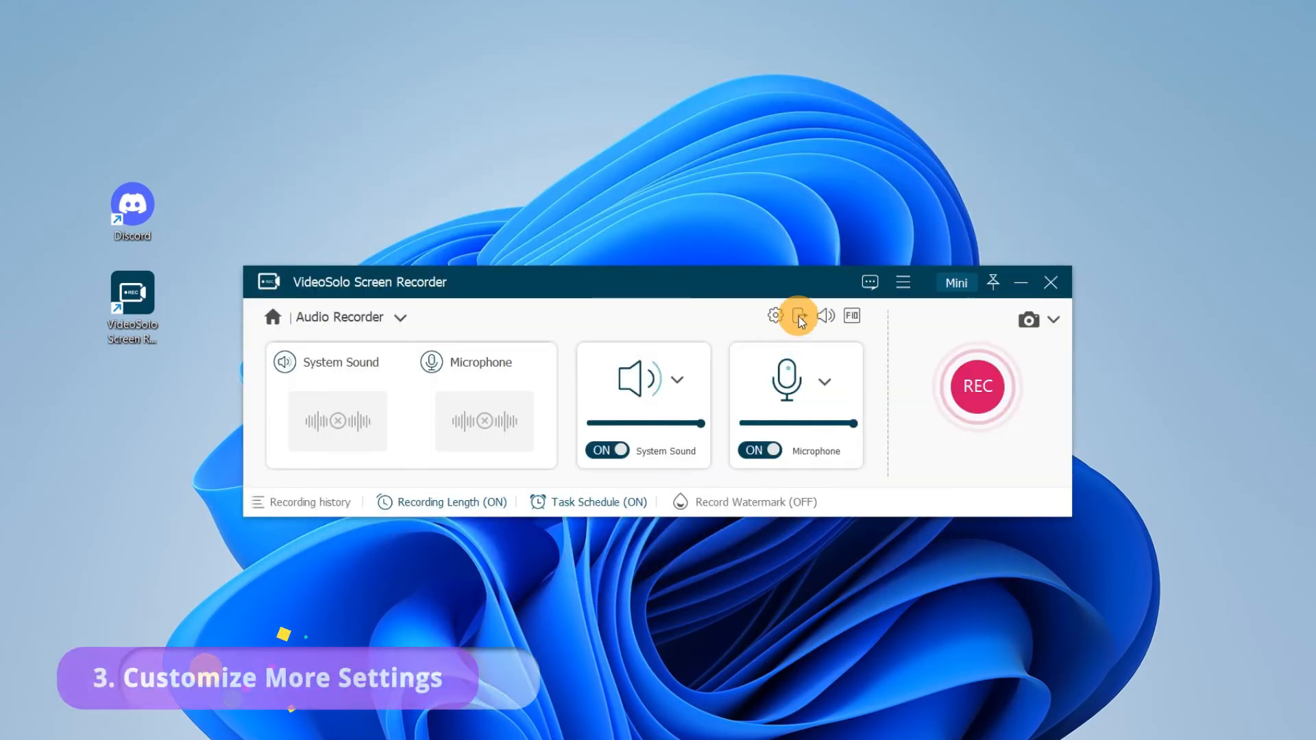
In Preferences > Sound, enable microphone noise cancellation and enhancement, then confirm.
click(797, 317)
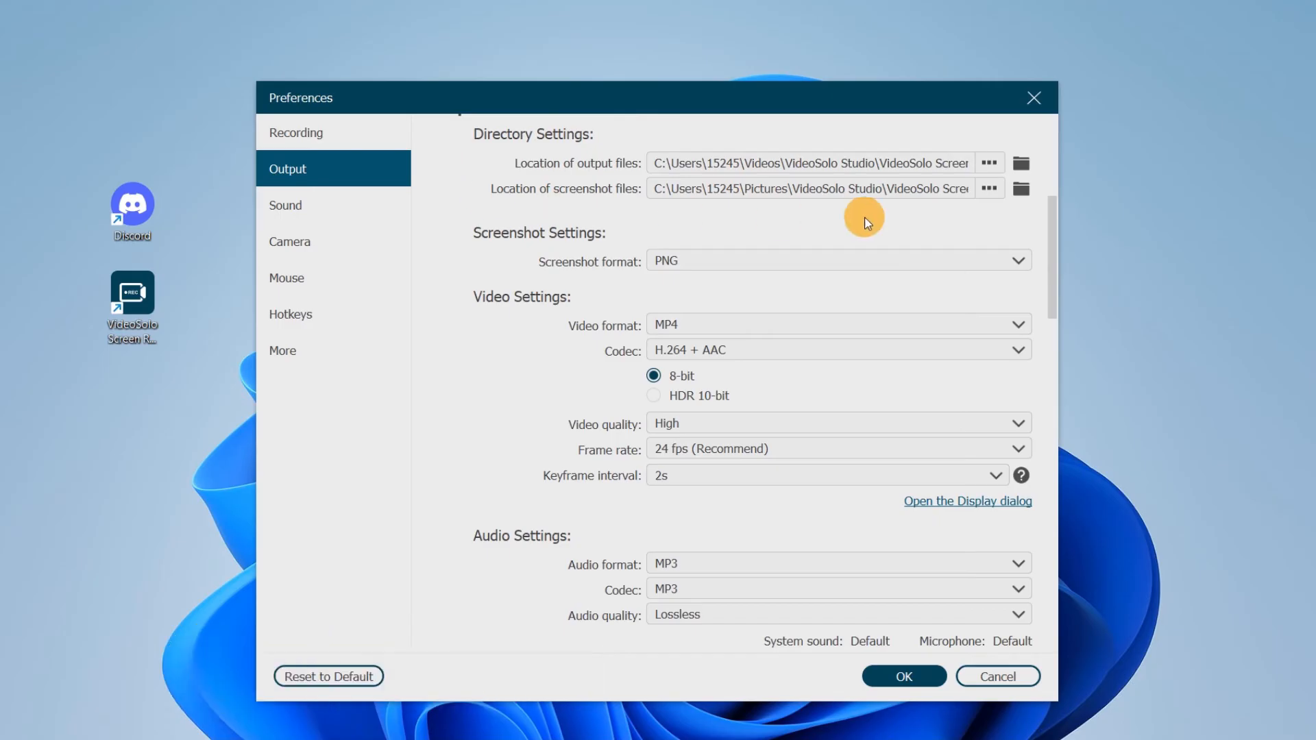
click(1021, 563)
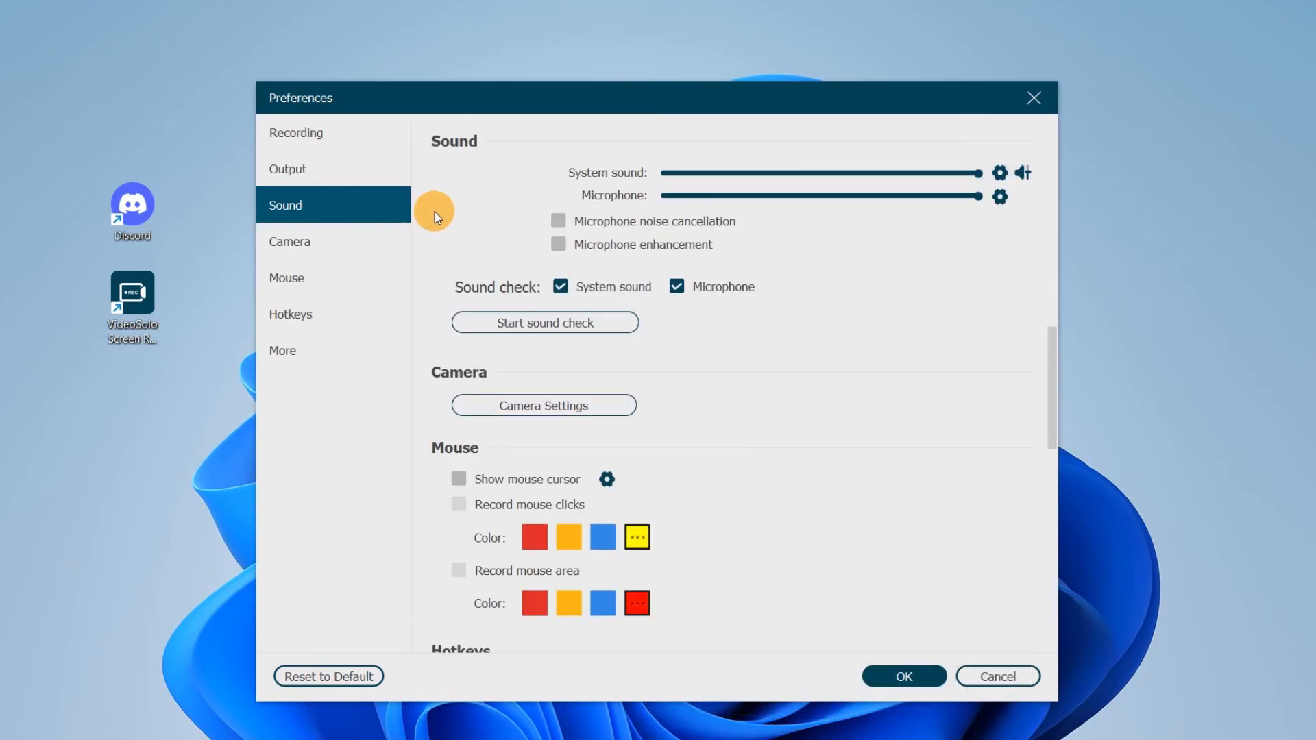
mouse_move(449, 210)
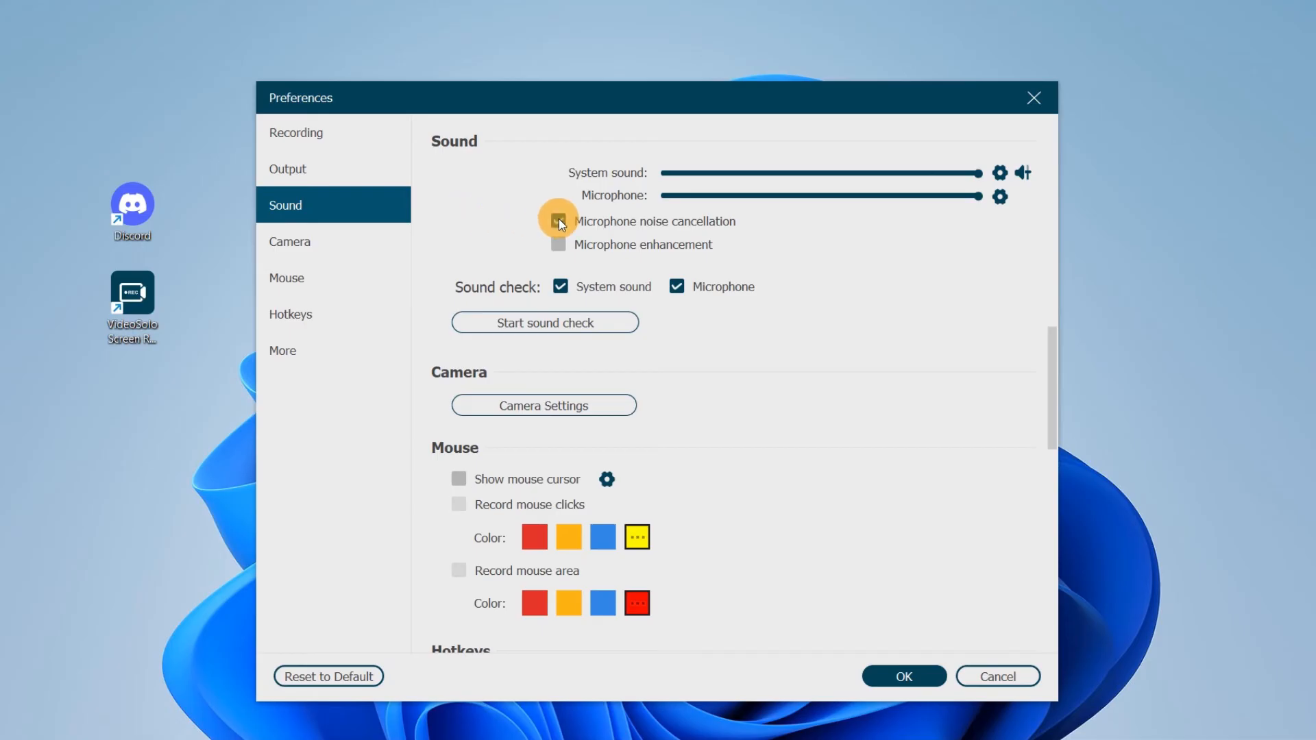
click(558, 220)
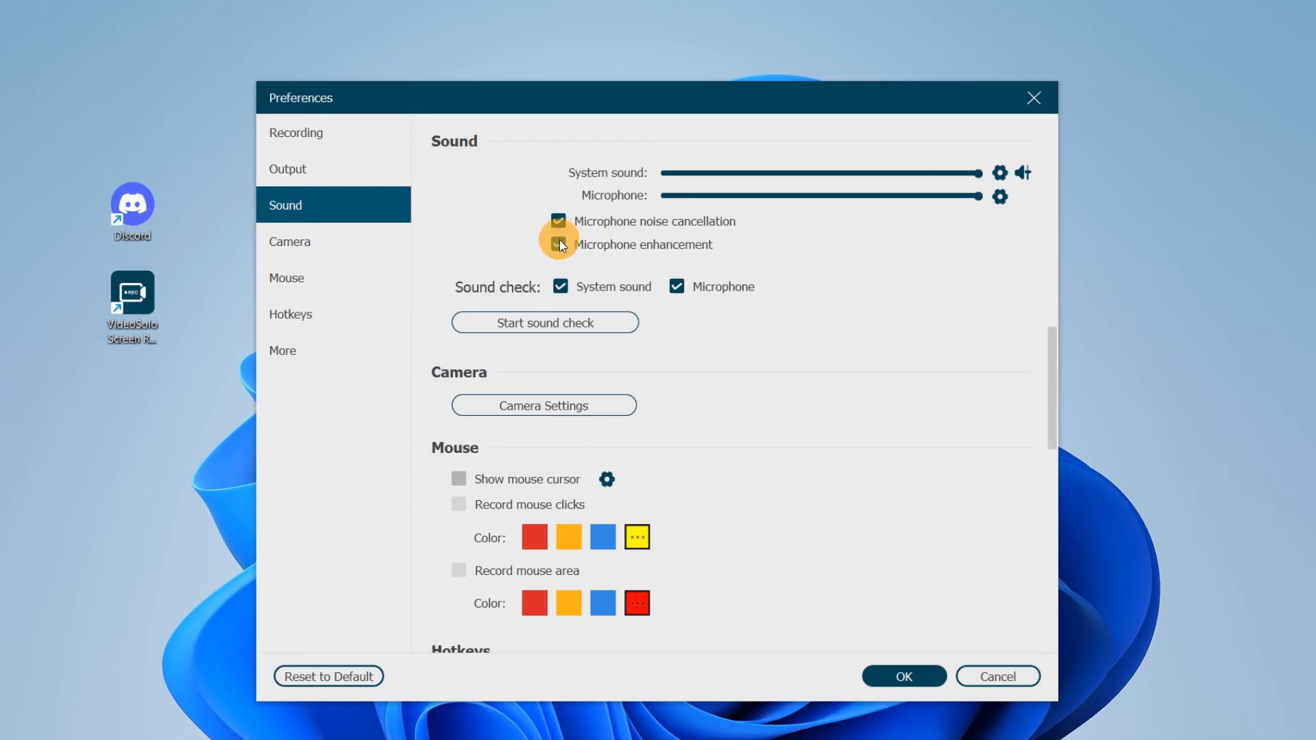
click(544, 322)
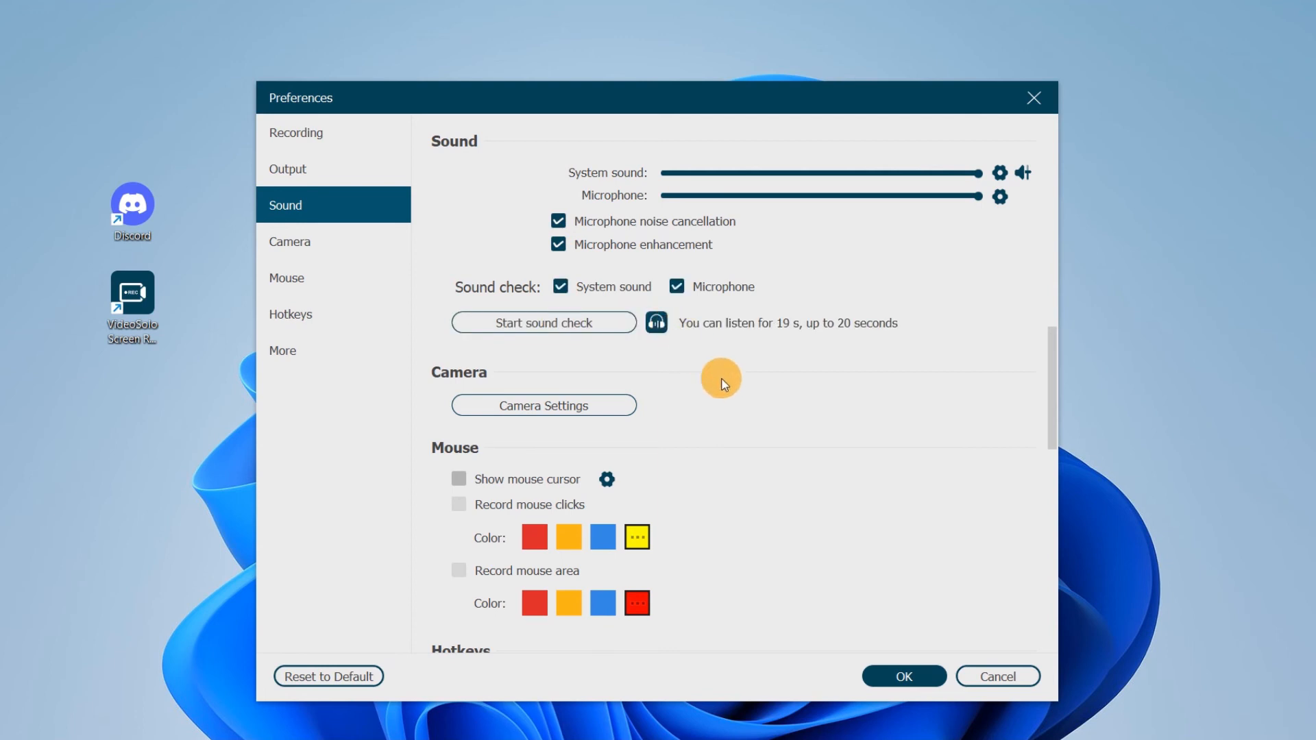
click(902, 675)
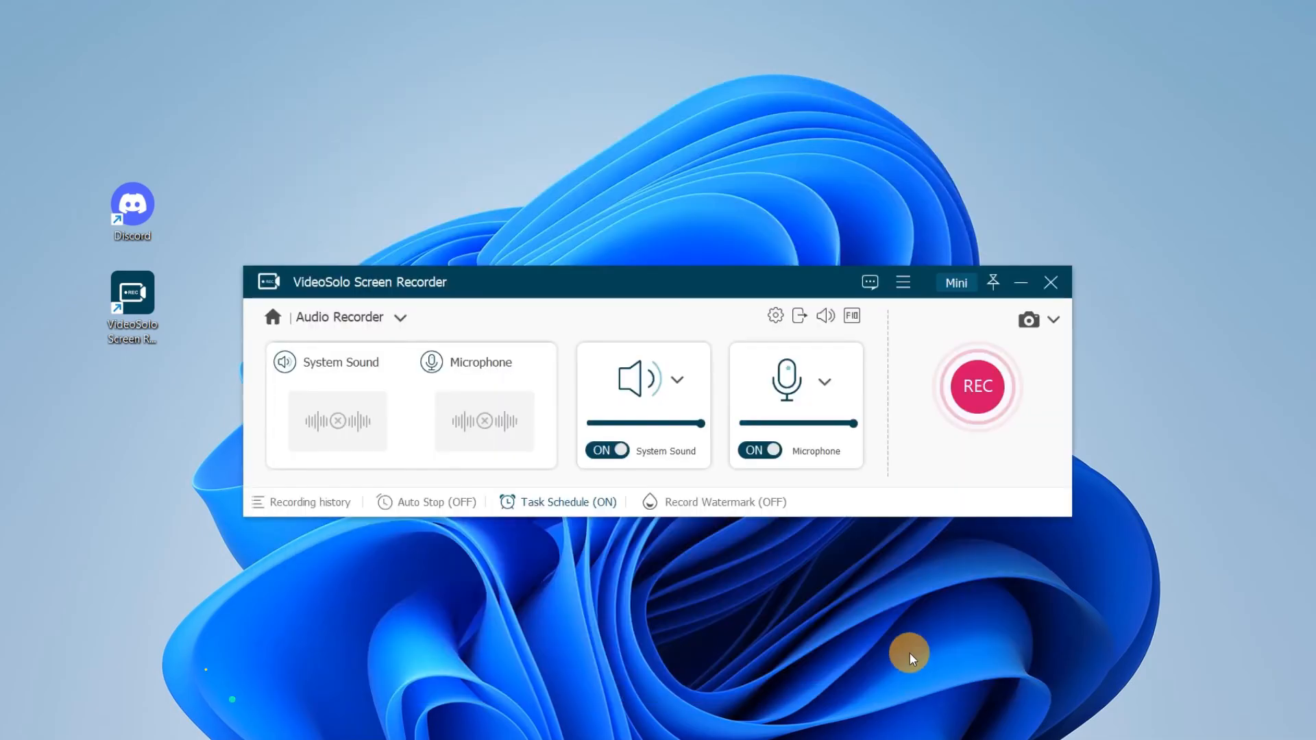
mouse_move(976, 387)
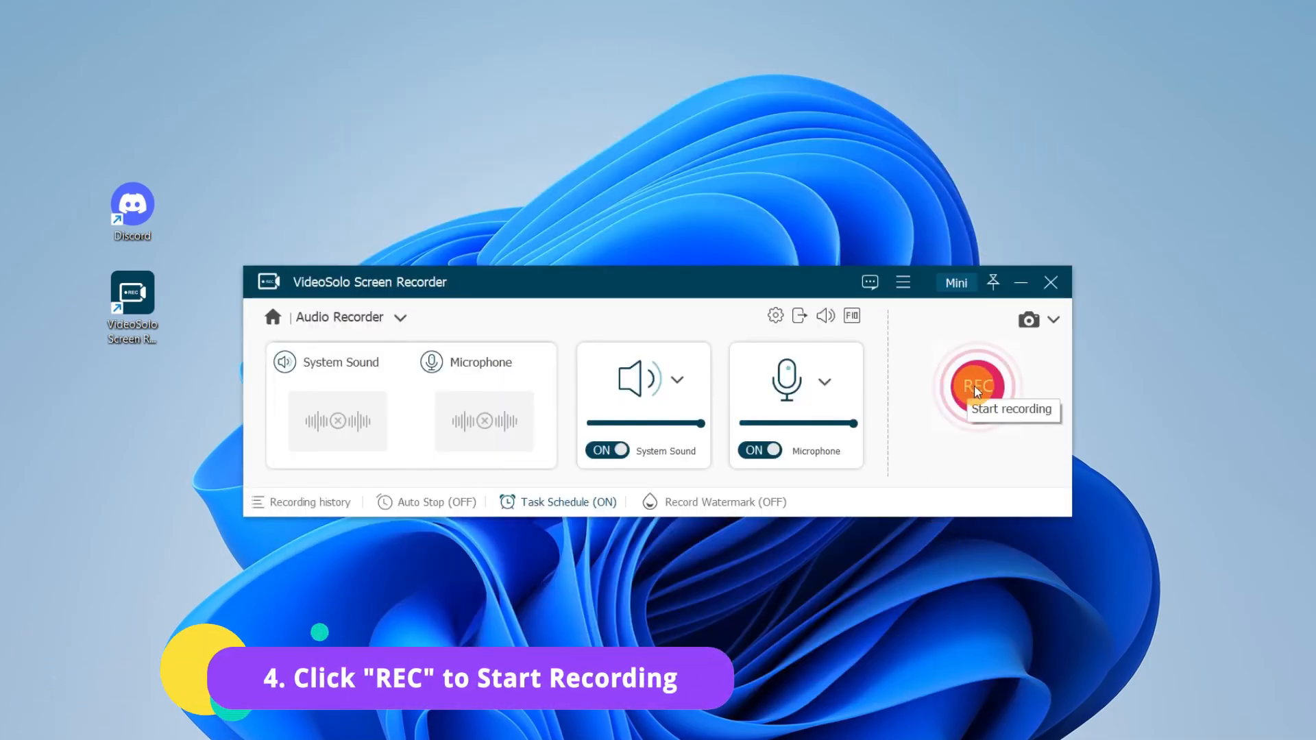
Start the audio recording with the REC button.
click(979, 388)
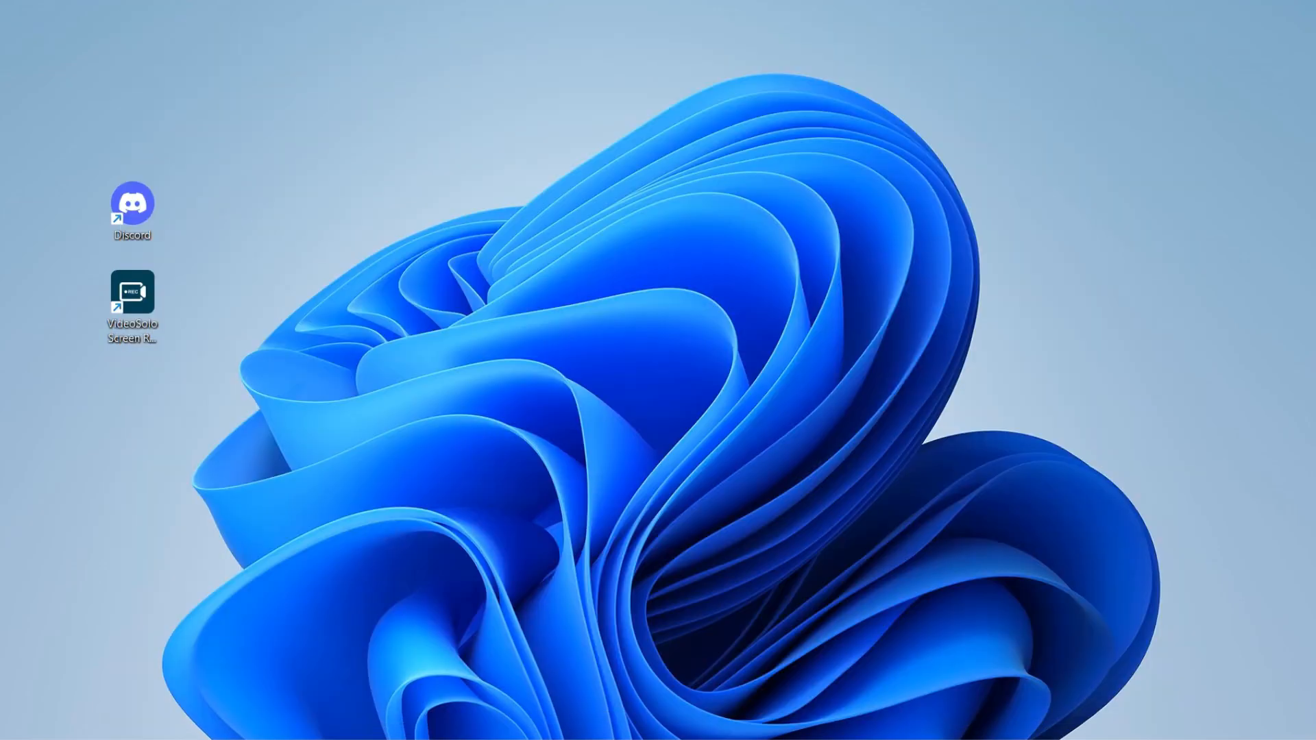
Reopen the recorder and play Audio.mp3 from the recording history.
double_click(131, 298)
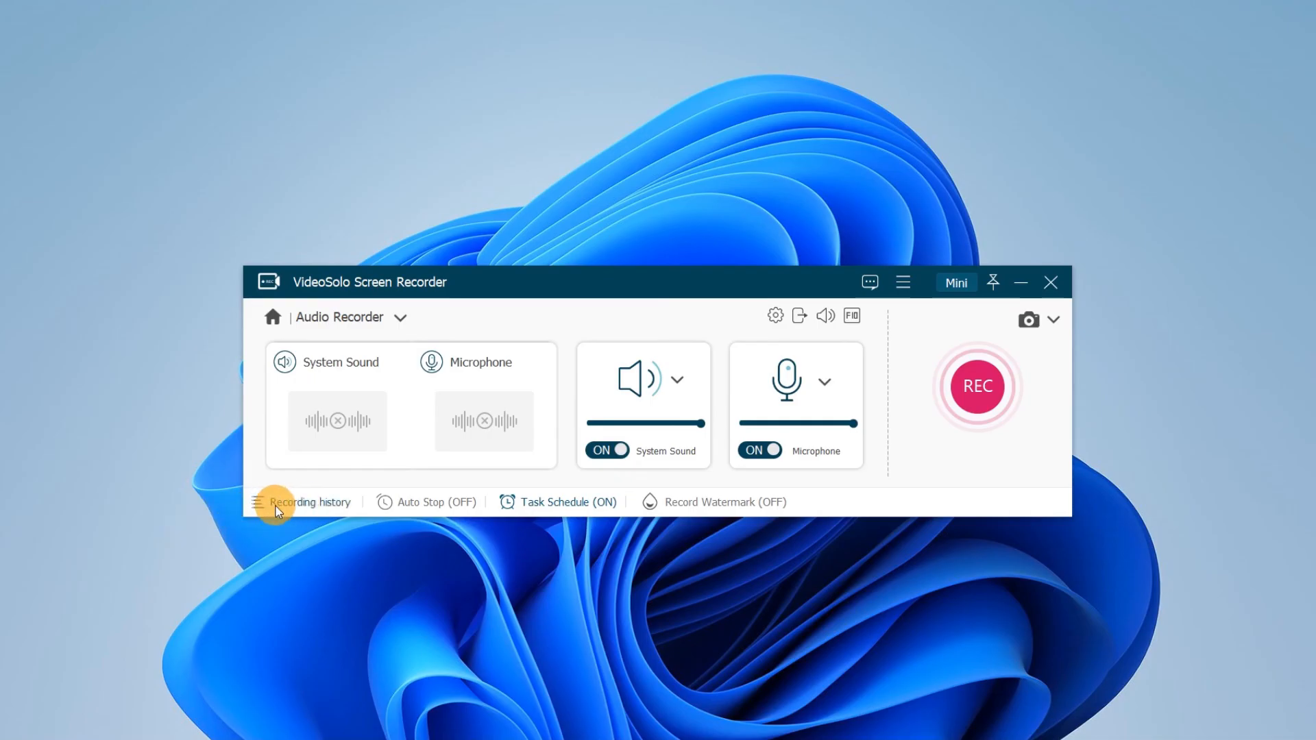
click(310, 502)
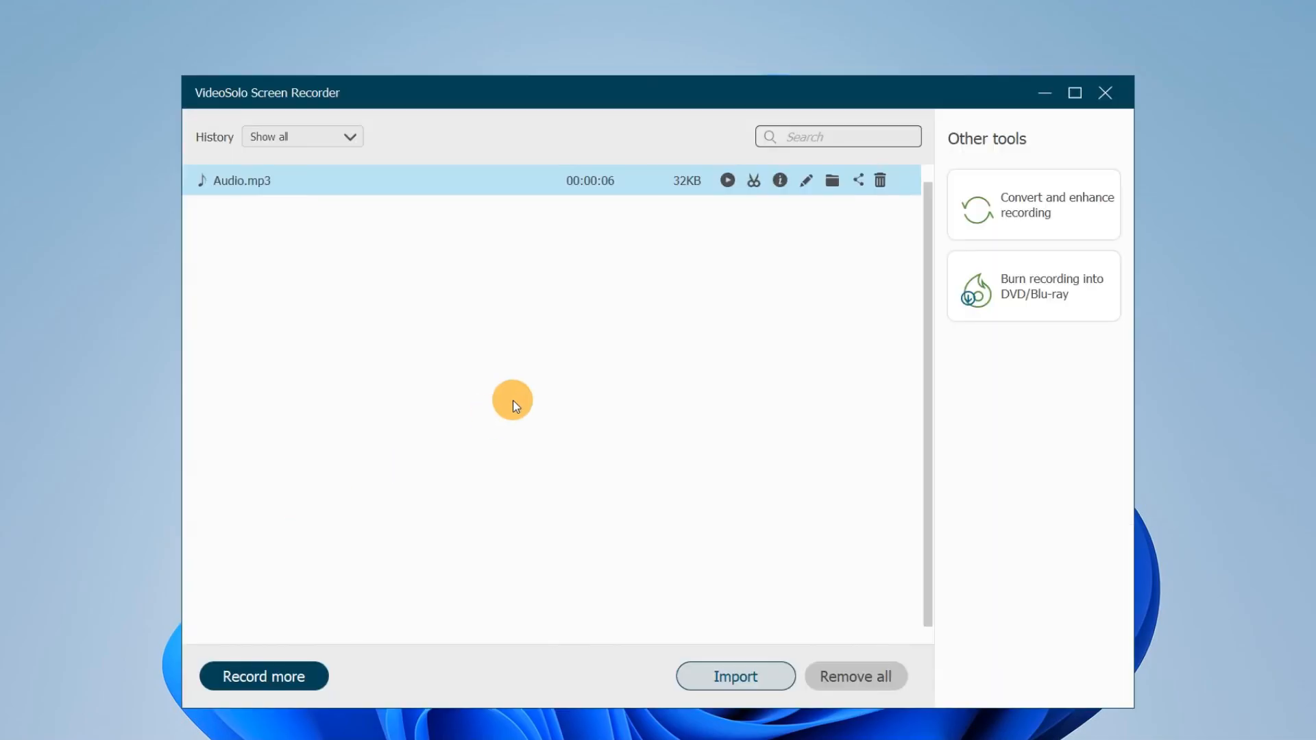
click(752, 179)
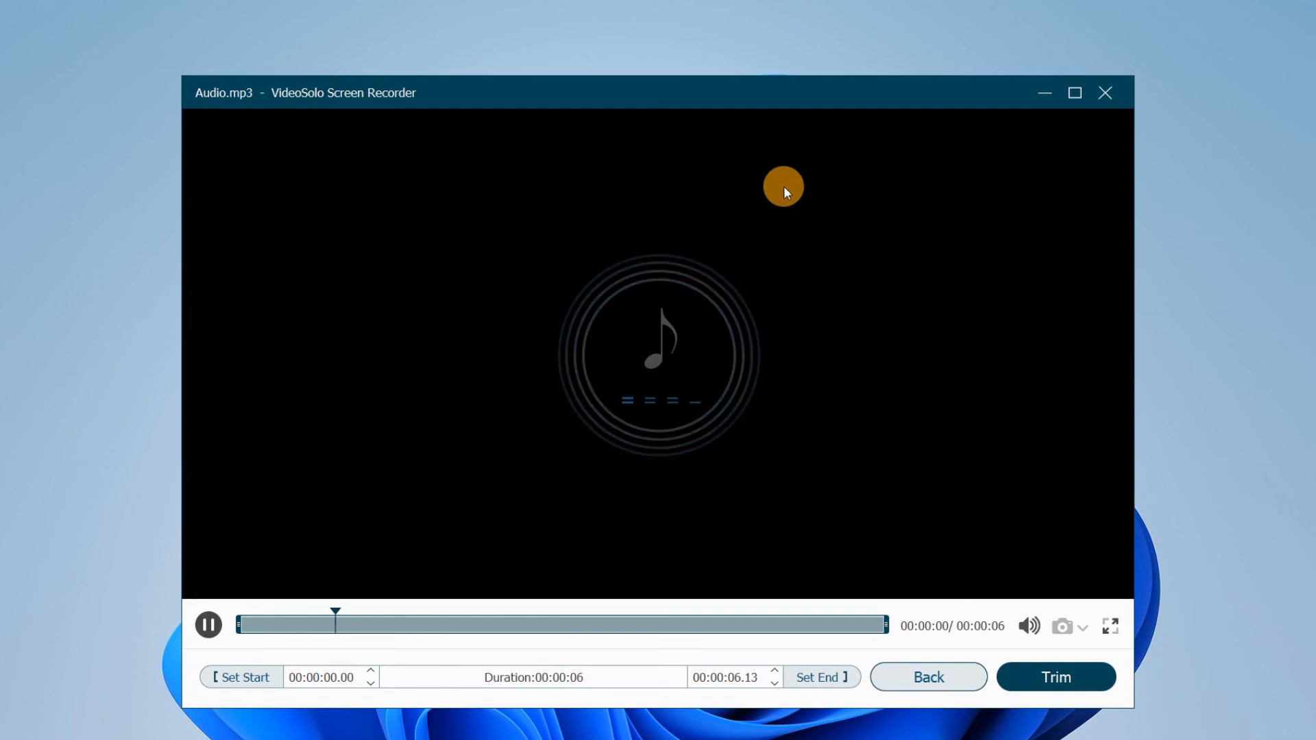